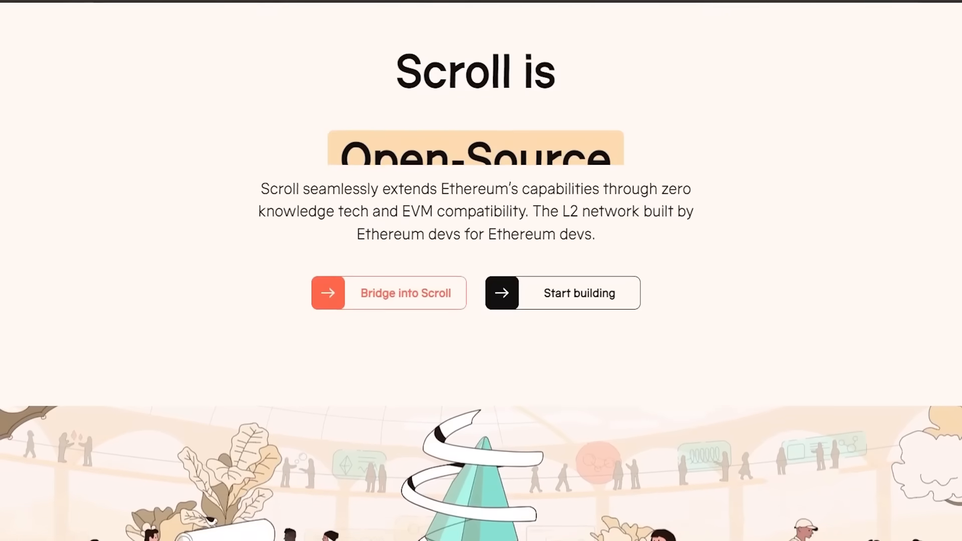
Scroll down the mainnet configuration page and open the Scroll Bridge link.
{"action": "scroll", "scroll_direction": "down", "scroll_amount": 3}
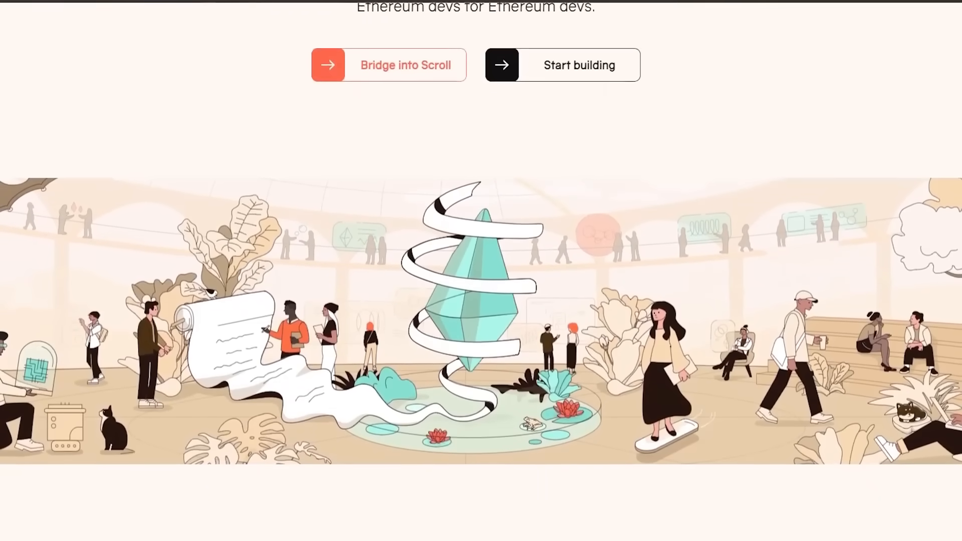
{"action": "scroll", "scroll_direction": "down", "scroll_amount": 3}
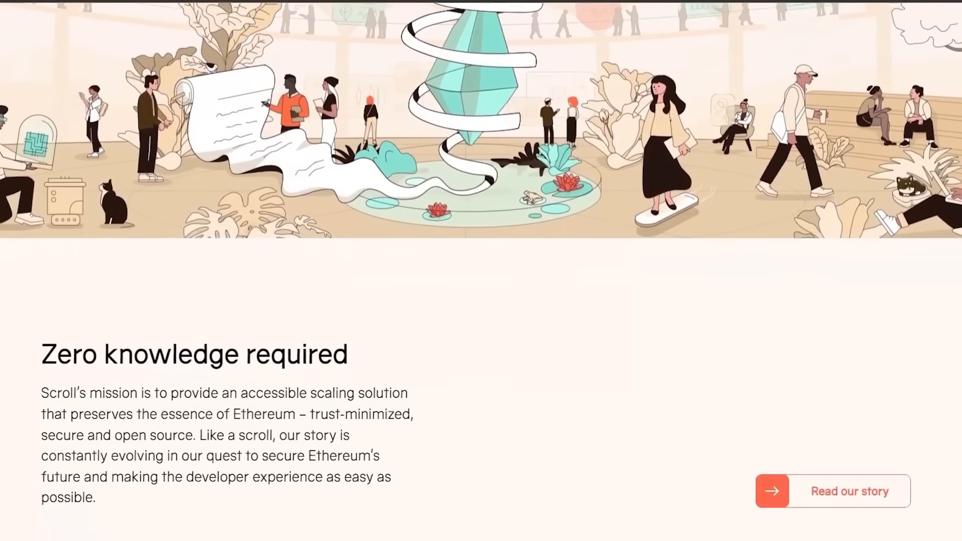
{"action": "scroll", "scroll_direction": "down", "scroll_amount": 3}
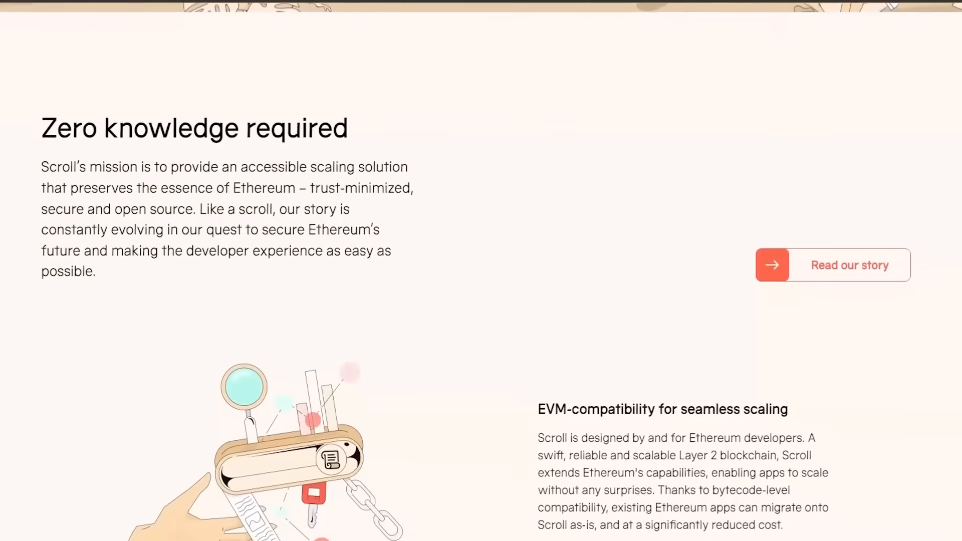
{"action": "scroll", "scroll_direction": "down", "scroll_amount": 3}
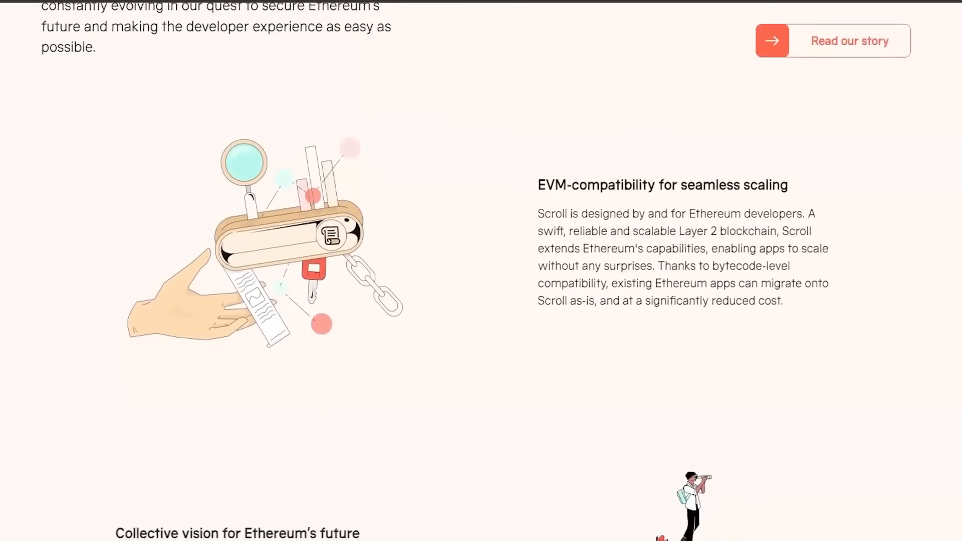
{"action": "scroll", "scroll_direction": "down", "scroll_amount": 3}
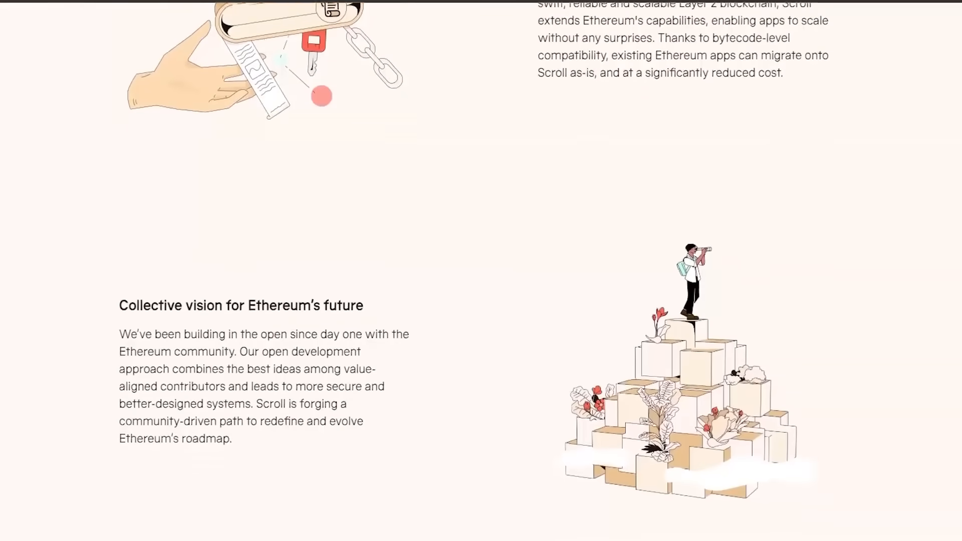
{"action": "scroll", "scroll_direction": "down", "scroll_amount": 3}
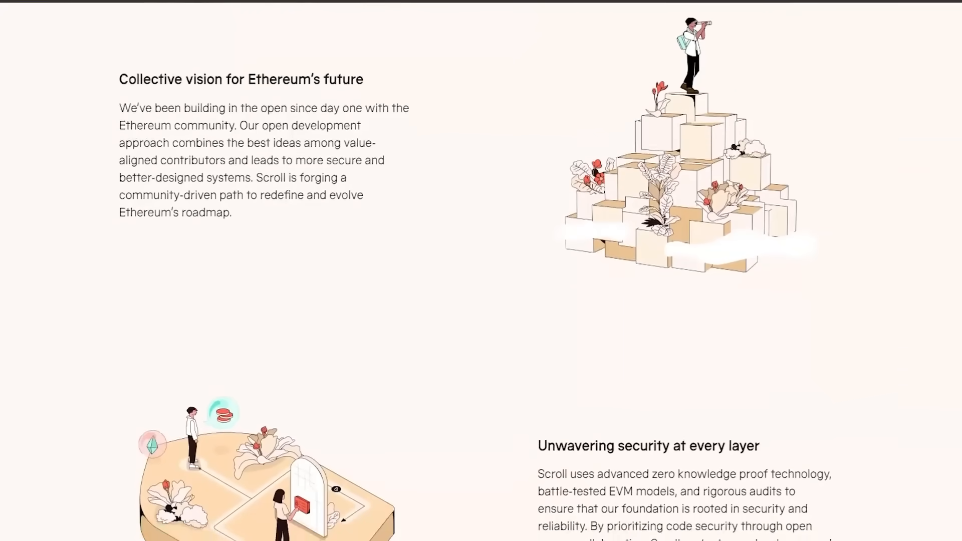
{"action": "scroll", "scroll_direction": "down", "scroll_amount": 3}
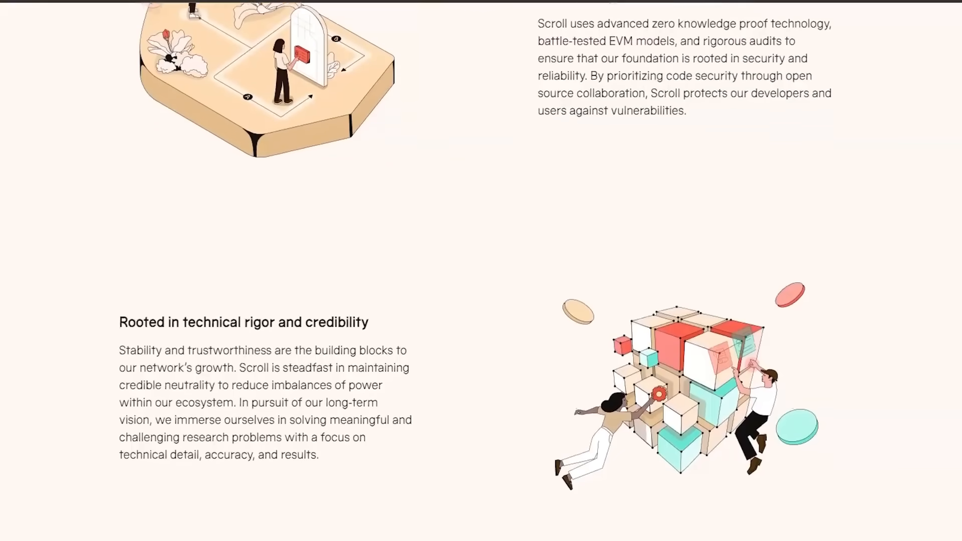
{"action": "scroll", "scroll_direction": "down", "scroll_amount": 3}
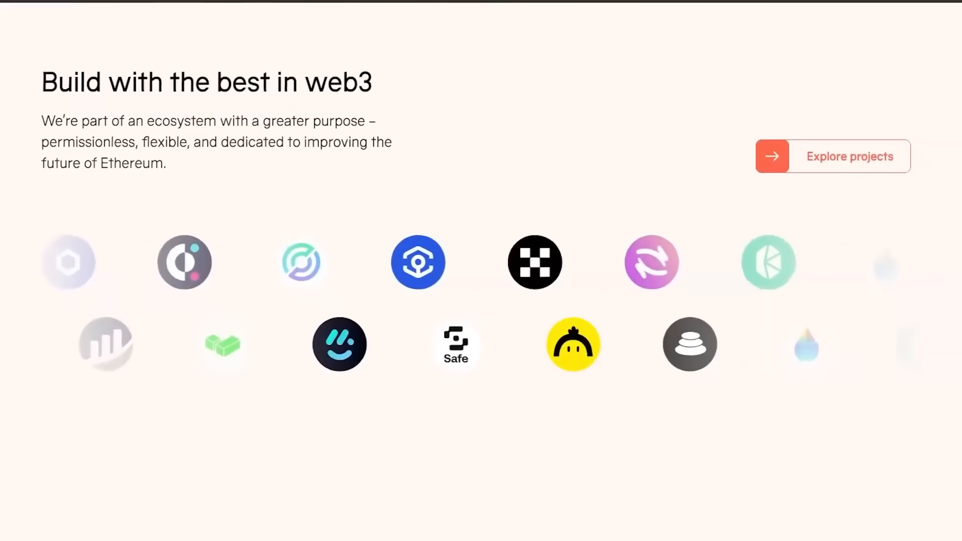
{"action": "scroll", "scroll_direction": "down", "scroll_amount": 3}
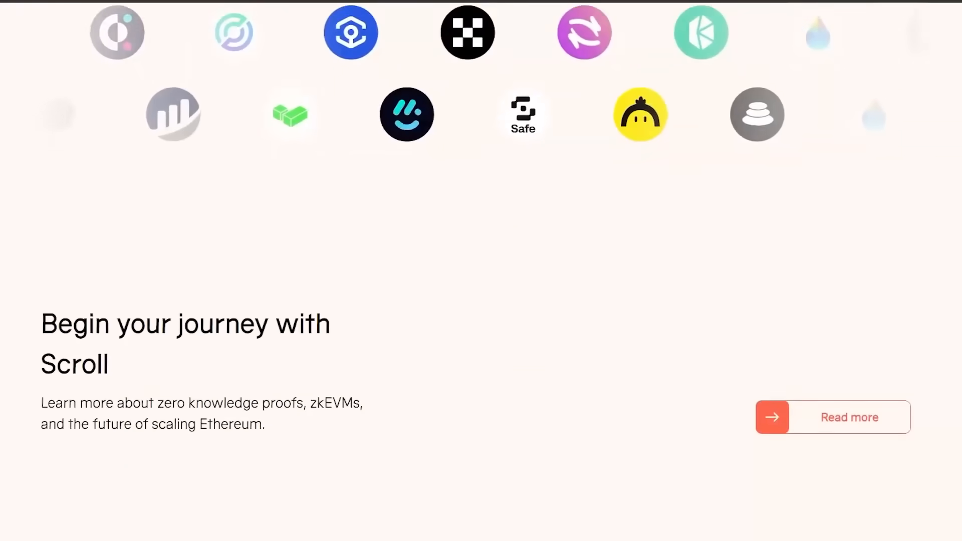
{"action": "scroll", "scroll_direction": "down", "scroll_amount": 3}
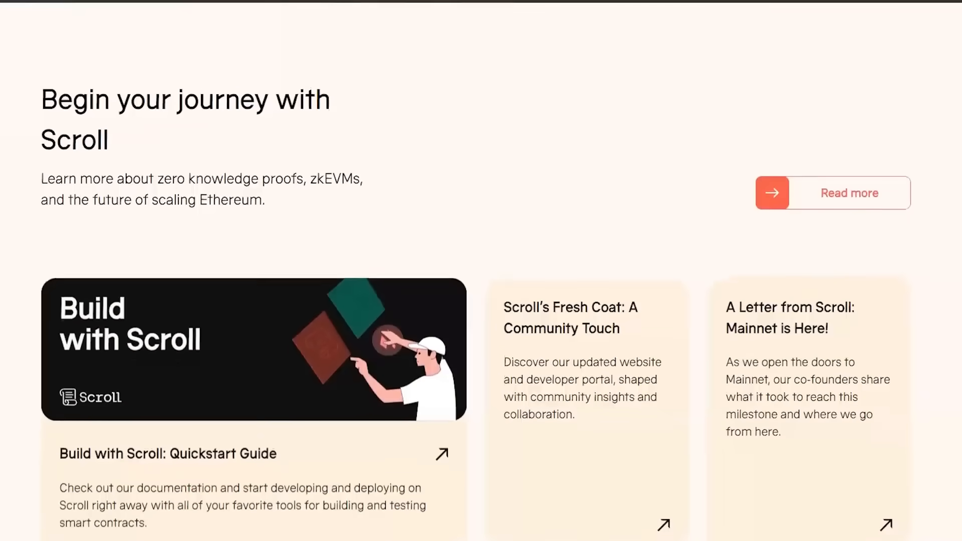
{"action": "scroll", "scroll_direction": "down", "scroll_amount": 3}
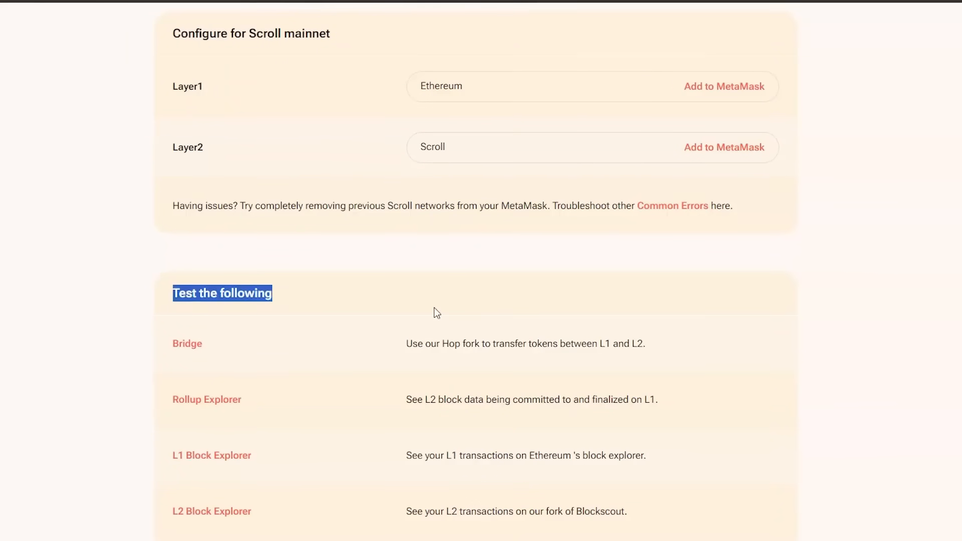
{"action": "left_click", "coordinate": [187, 343]}
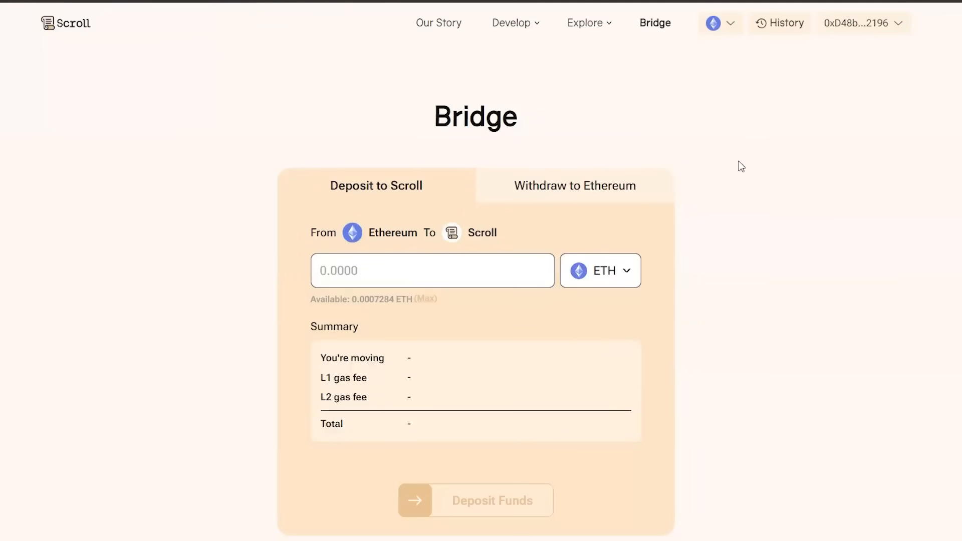
Switch to Withdraw to Ethereum, then send 0.01 ETH from Görli to Scroll Alpha on Orbiter.
{"action": "left_click", "coordinate": [574, 186]}
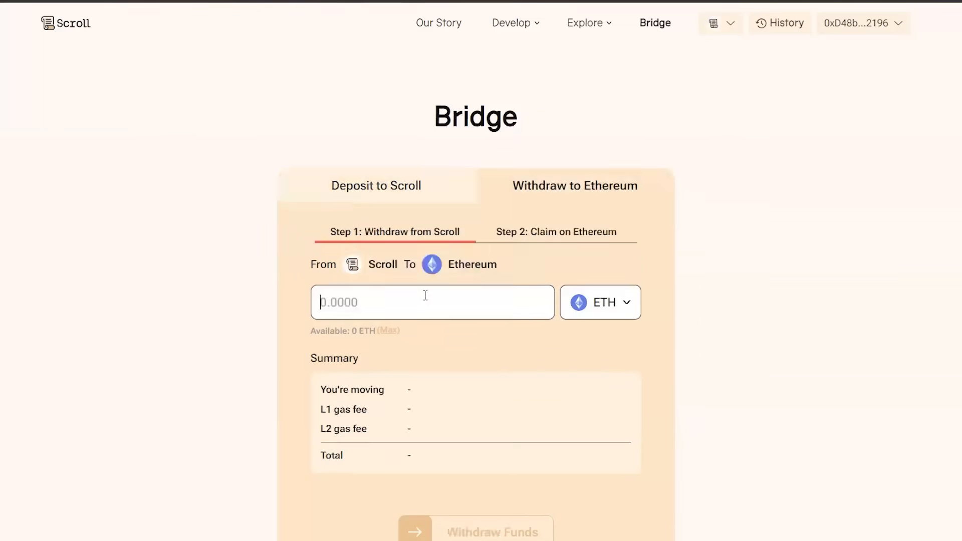
{"action": "type", "text": "0."}
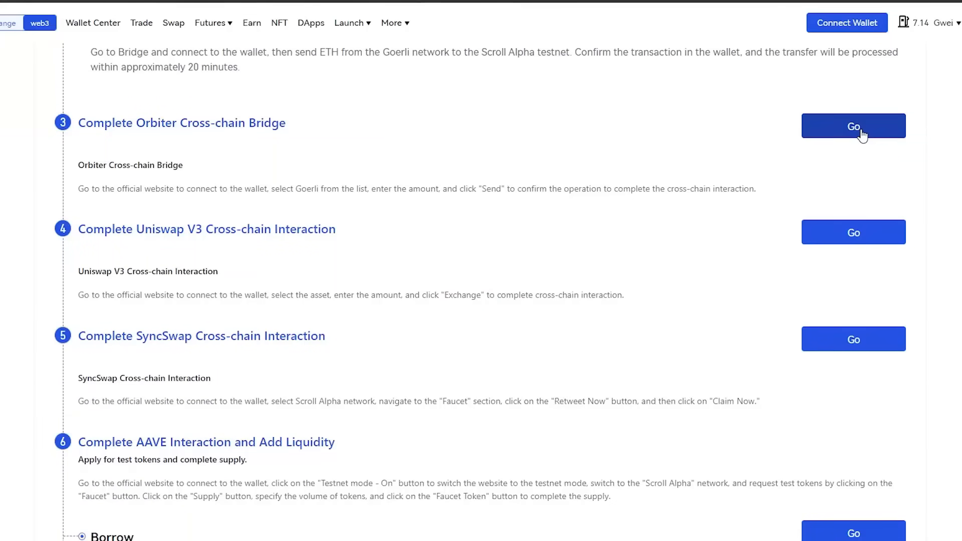
{"action": "left_click", "coordinate": [852, 125]}
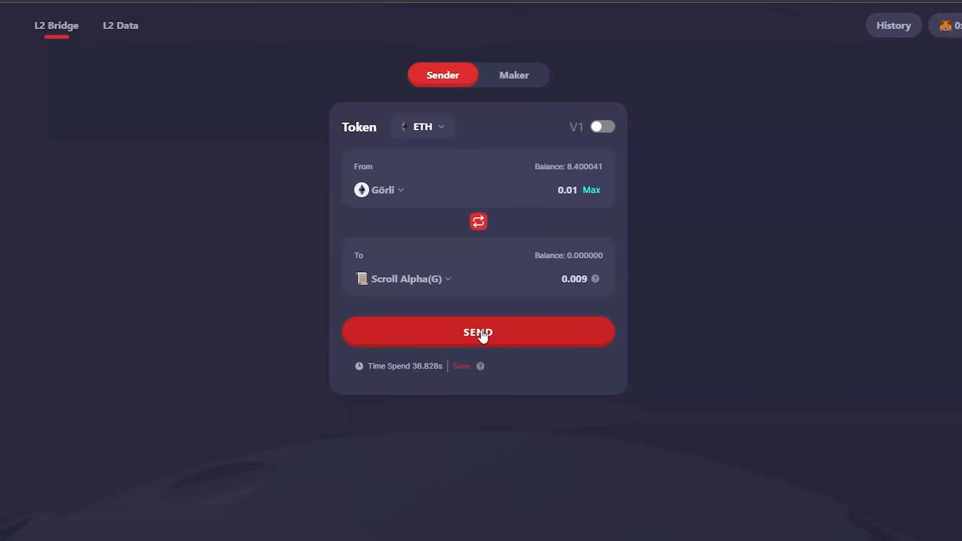
{"action": "left_click", "coordinate": [478, 332]}
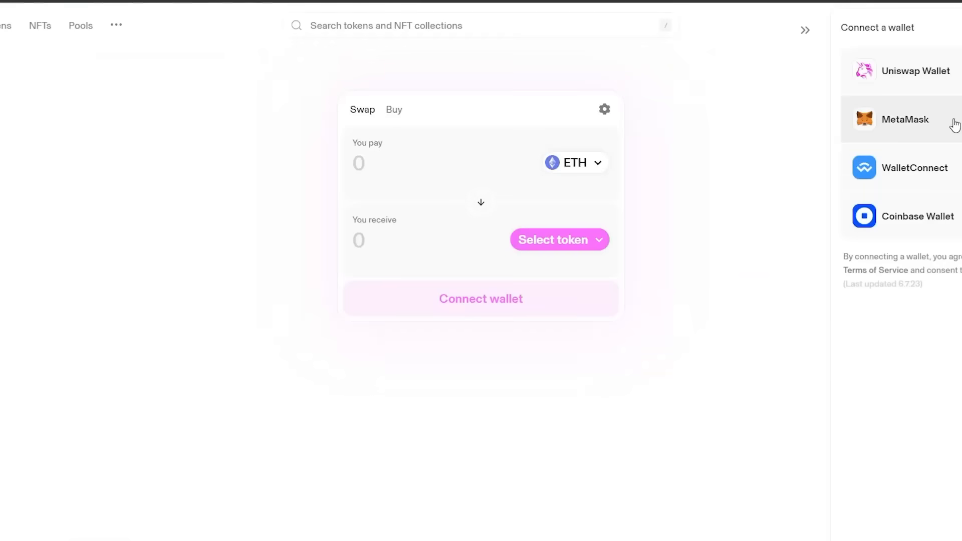
Choose MetaMask in Uniswap's Connect a wallet panel.
{"action": "left_click", "coordinate": [557, 240]}
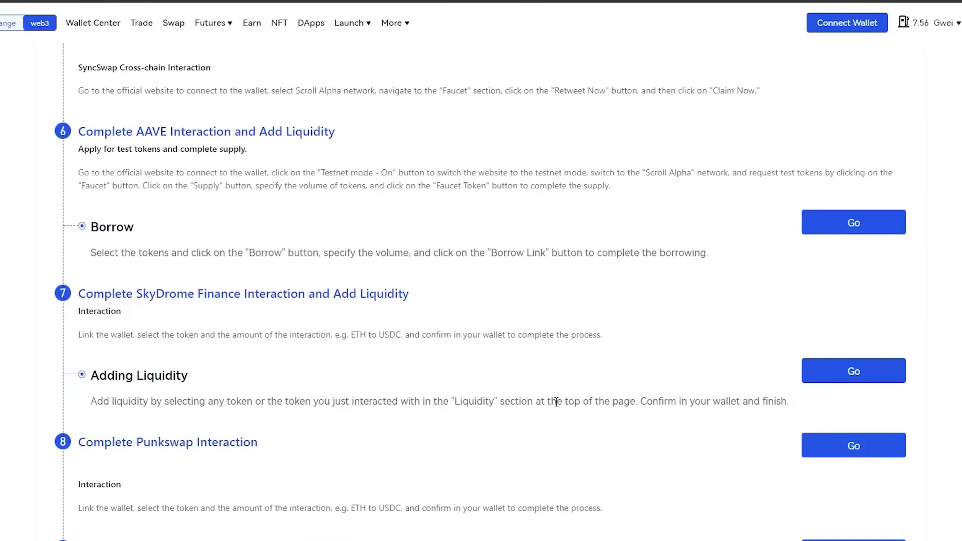
Open a liquidity task's DeFi site from the OKX Web3 task list.
{"action": "left_click", "coordinate": [846, 23]}
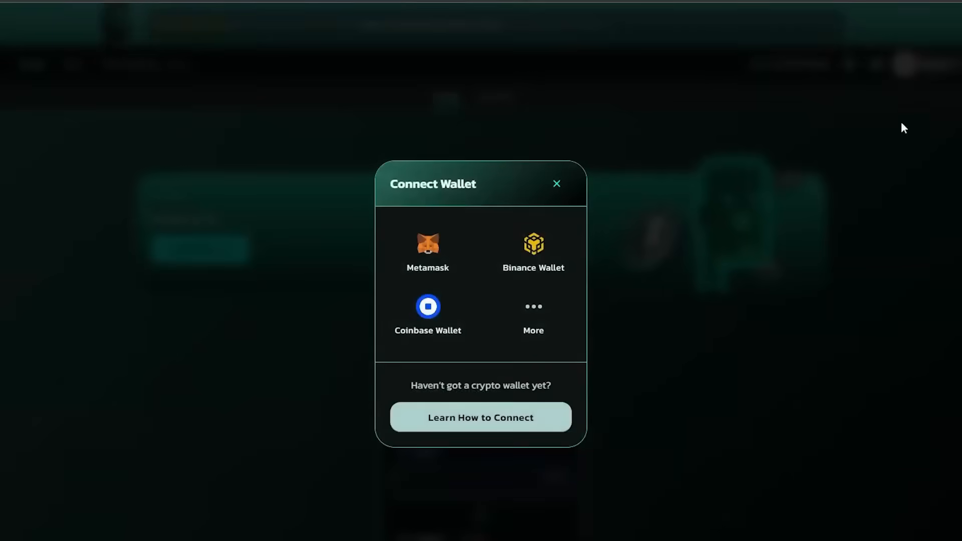
Return to the OKX task list and open SpaceFi from task 10's Add Liquidity.
{"action": "left_click", "coordinate": [556, 184]}
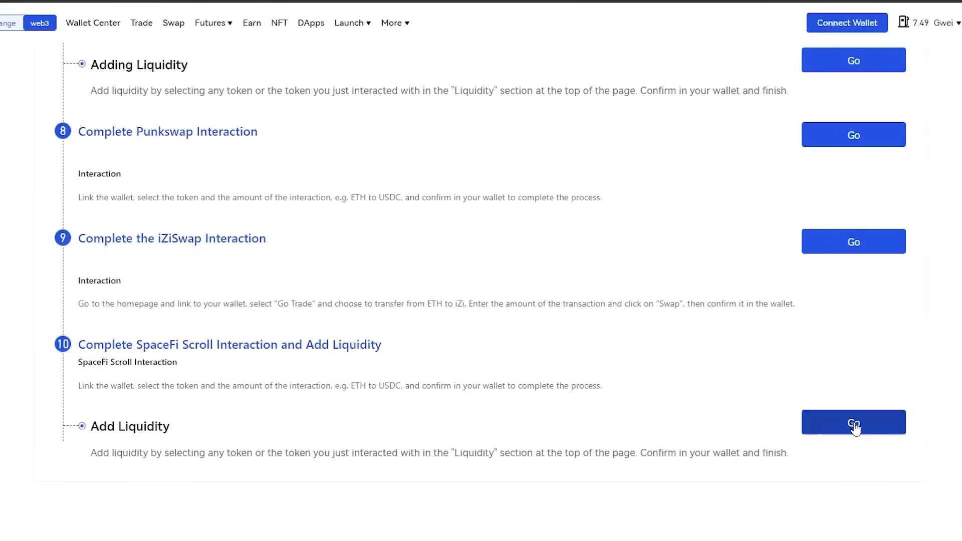
{"action": "left_click", "coordinate": [852, 421]}
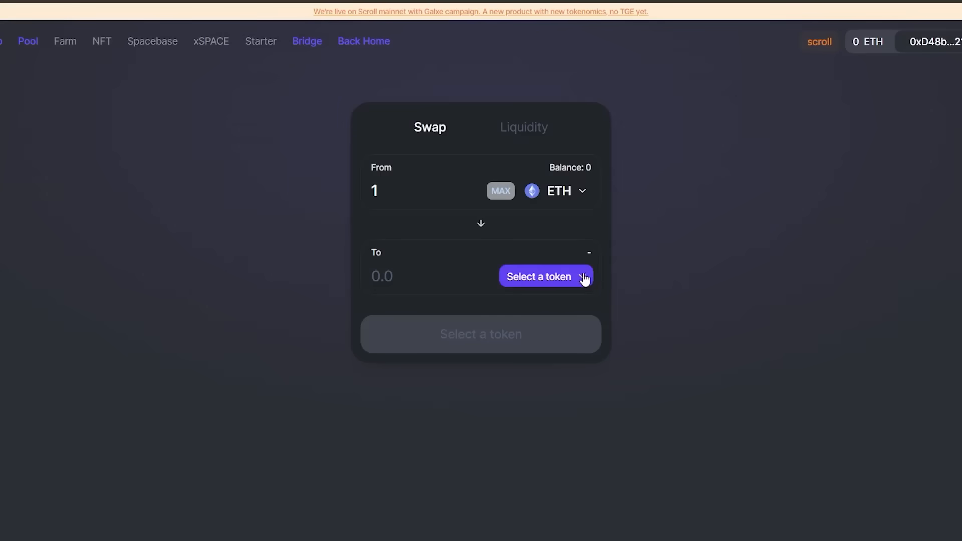
Open SpaceFi's 'Select a token' list for the 1 ETH swap.
{"action": "left_click", "coordinate": [543, 276]}
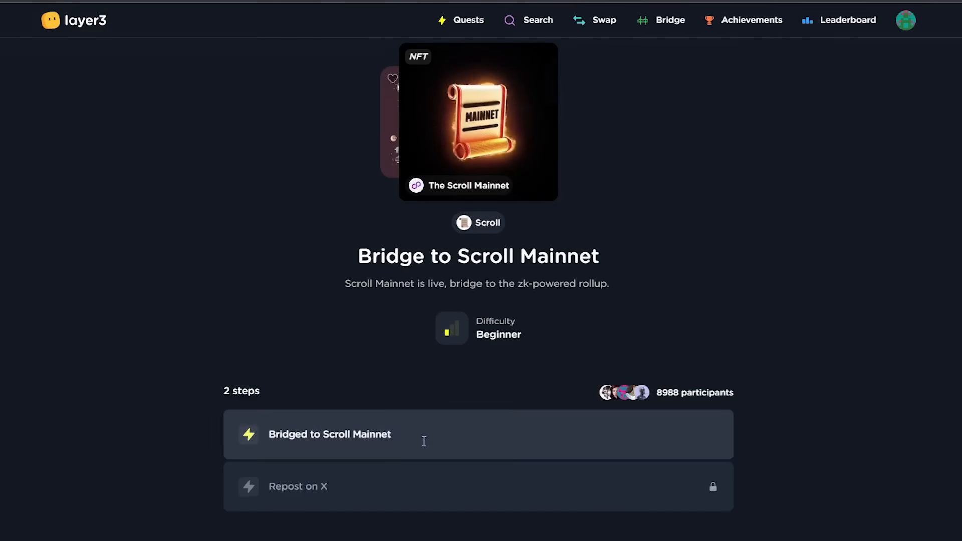
Open Layer3's 'Bridged to Scroll Mainnet' quest step.
{"action": "left_click", "coordinate": [329, 434]}
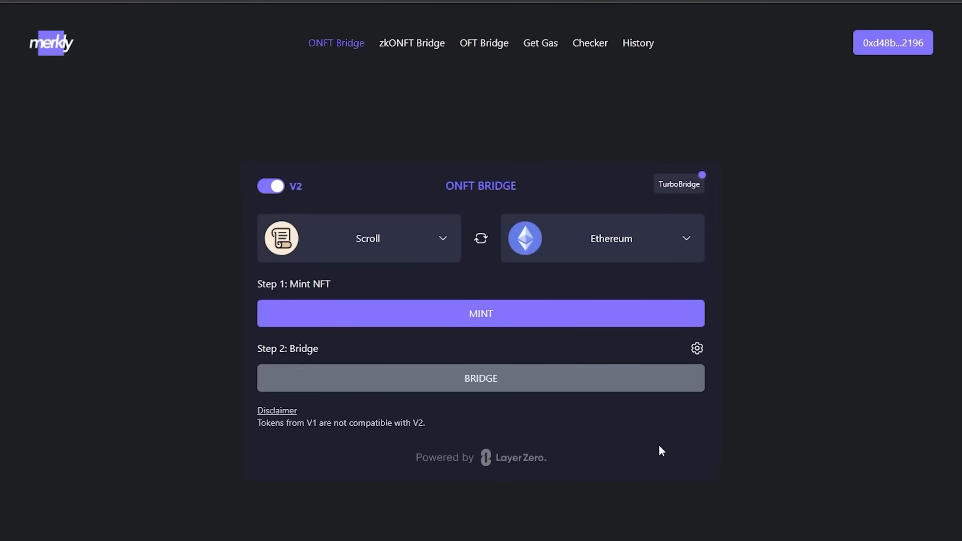
{"action": "mouse_move", "coordinate": [530, 180]}
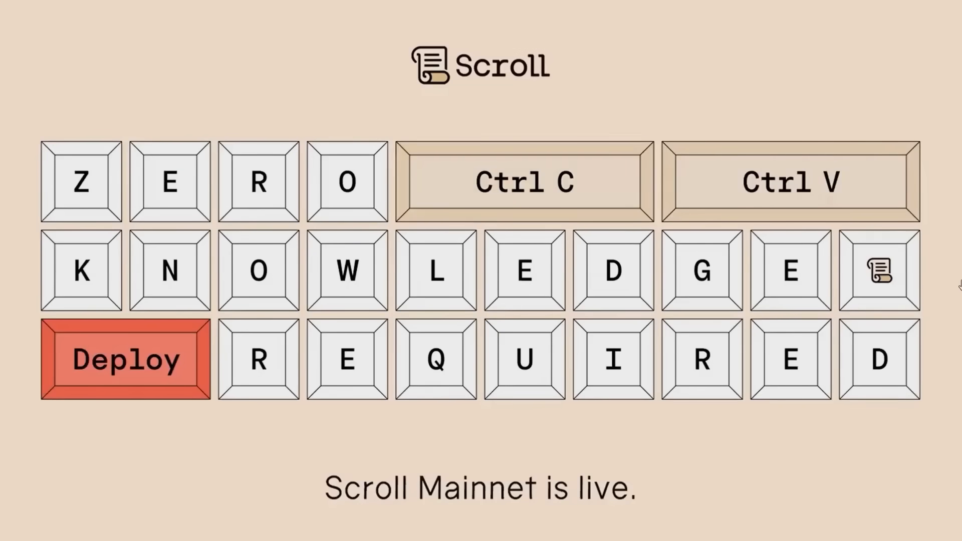
Press the red Deploy key on the 'Scroll Mainnet is live' page for confetti.
{"action": "left_click", "coordinate": [125, 359]}
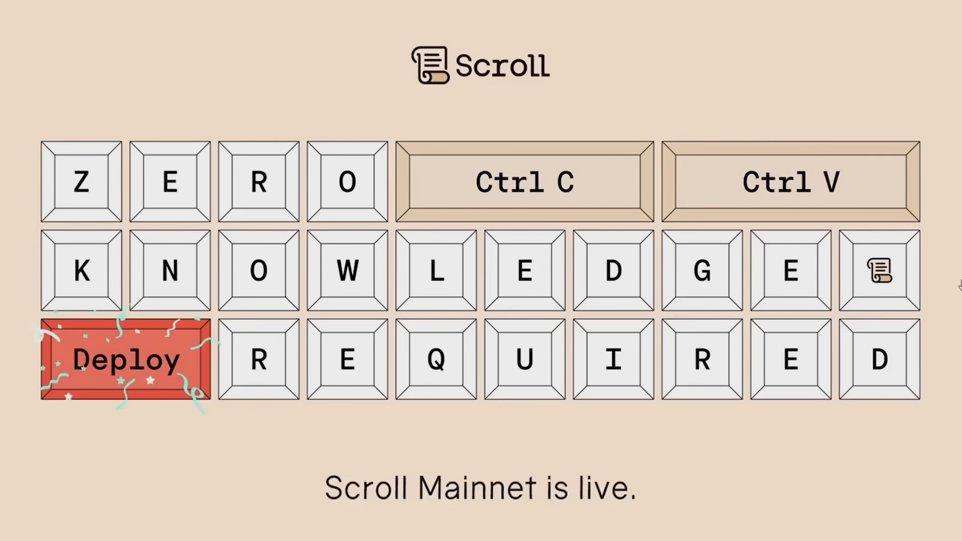